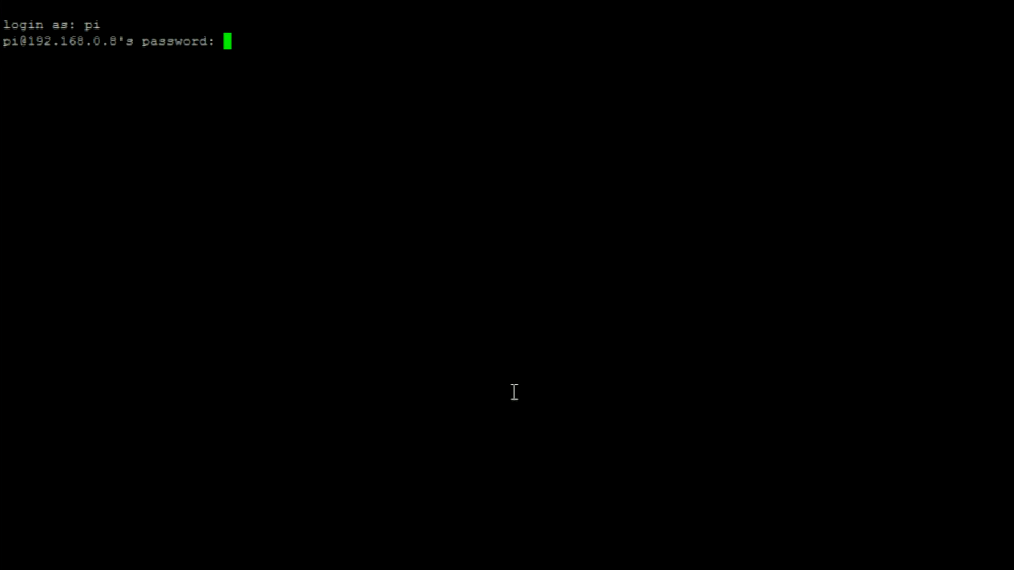
Step: Log in as pi and enter sudo nano /etc/network/interfaces at the shell
key(Return)
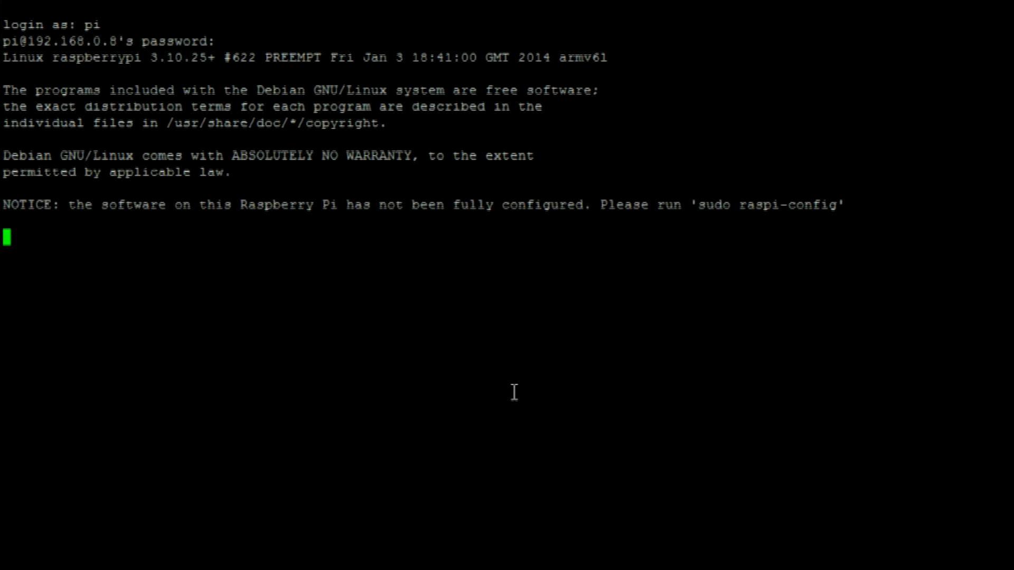
text(sudo nano /etc/network/interfaces)
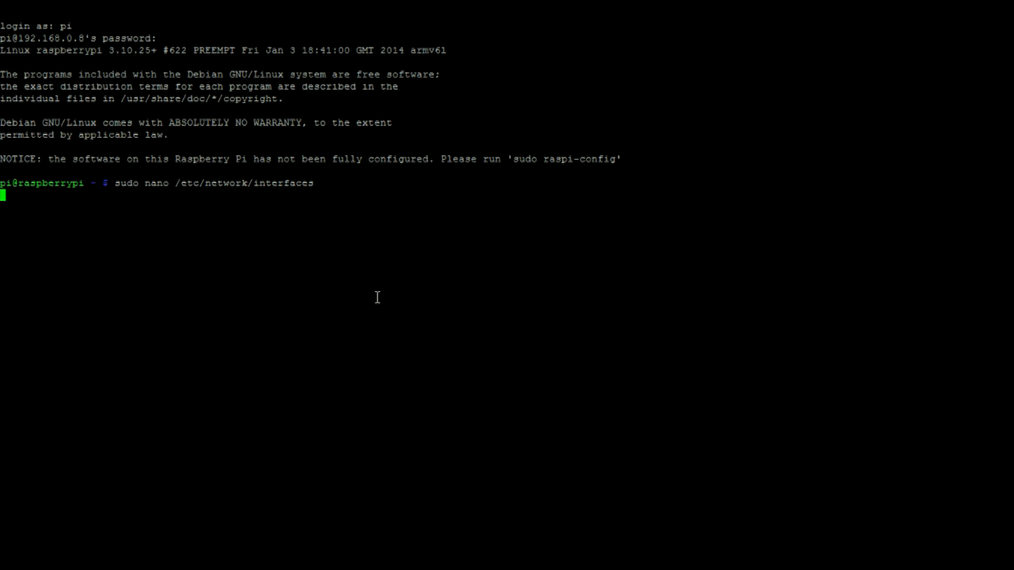
Step: View /etc/network/interfaces in nano and exit back to the shell
key(Return)
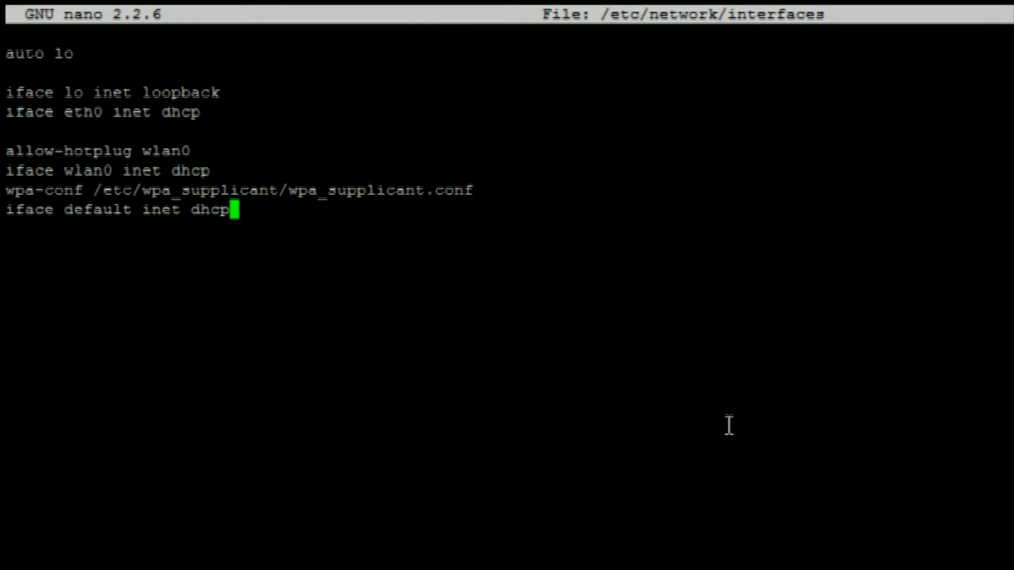
key(ctrl+x)
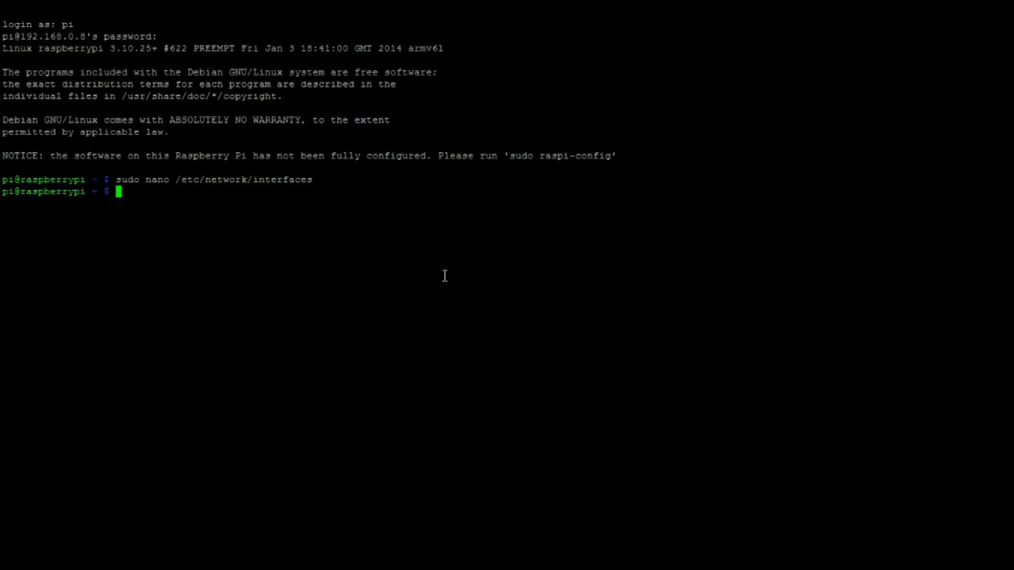
Step: Edit /etc/wpa_supplicant/wpa_supplicant.conf and begin a network={ block for NETGEAR89
text(sudo nano /etc/wpa_supplicant/wpa_supplicant.conf)
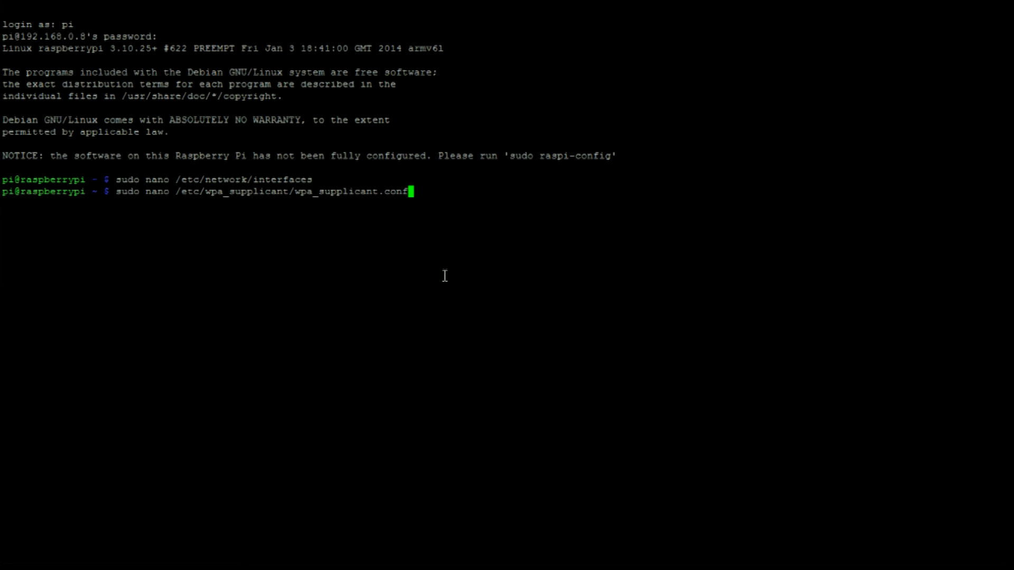
key(Return)
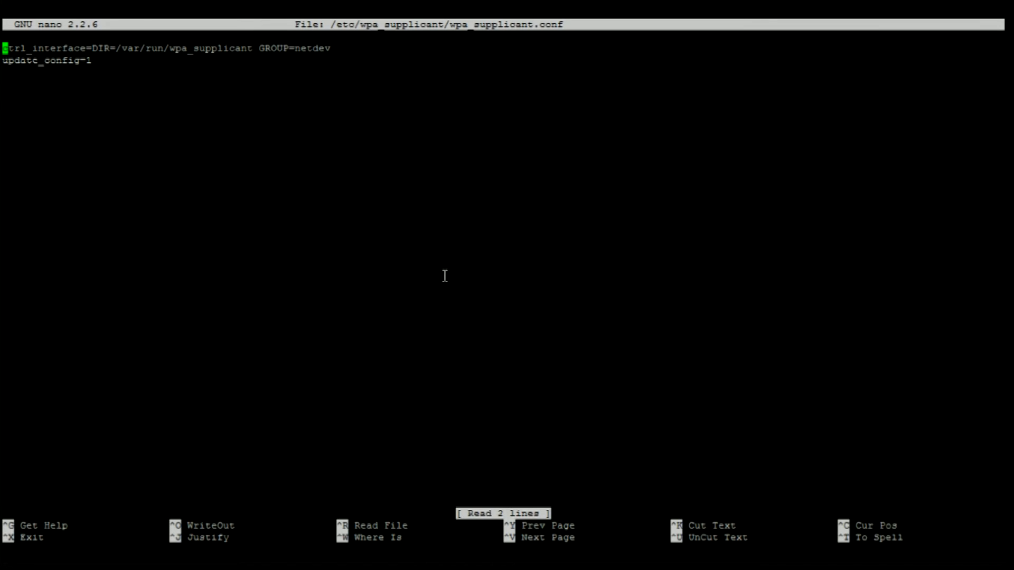
text(network={)
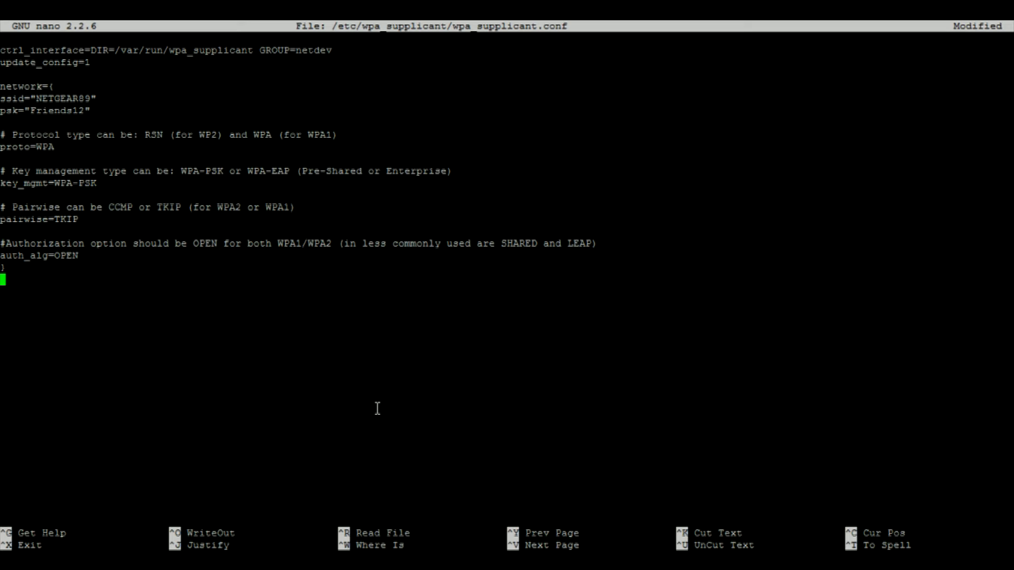
Step: Exit nano and answer Y to save the modified wpa_supplicant.conf
key(ctrl+x)
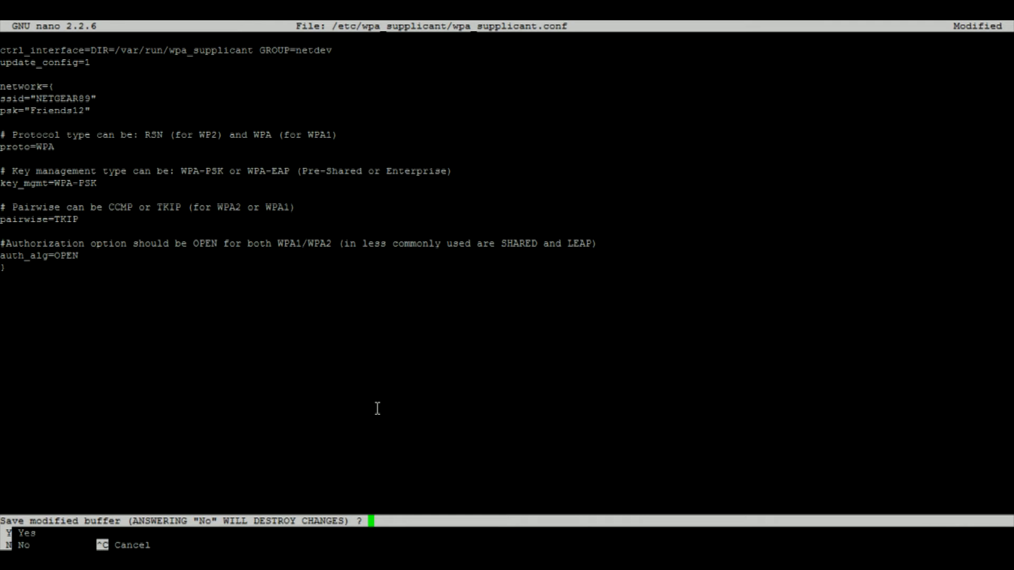
key(y)
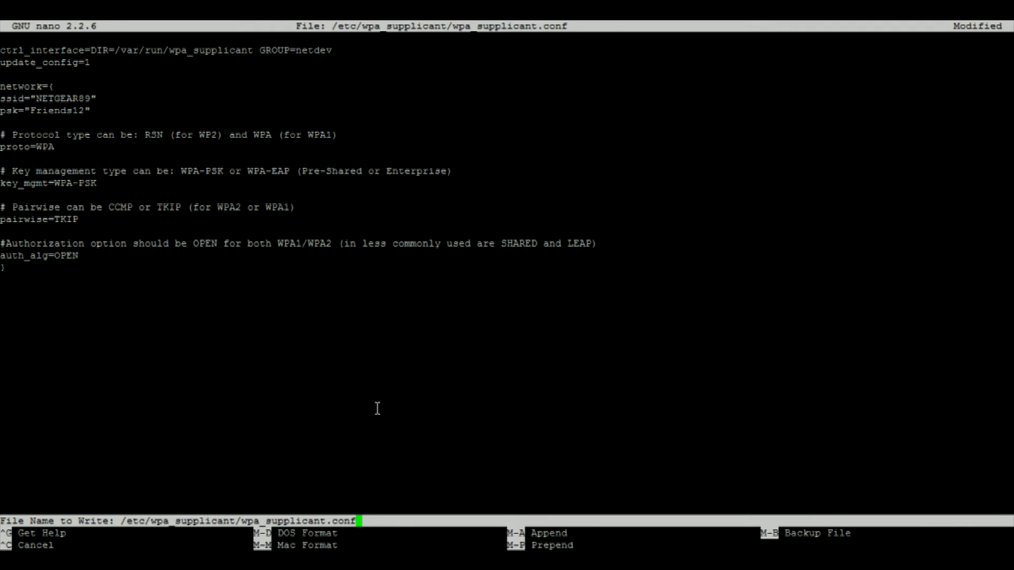